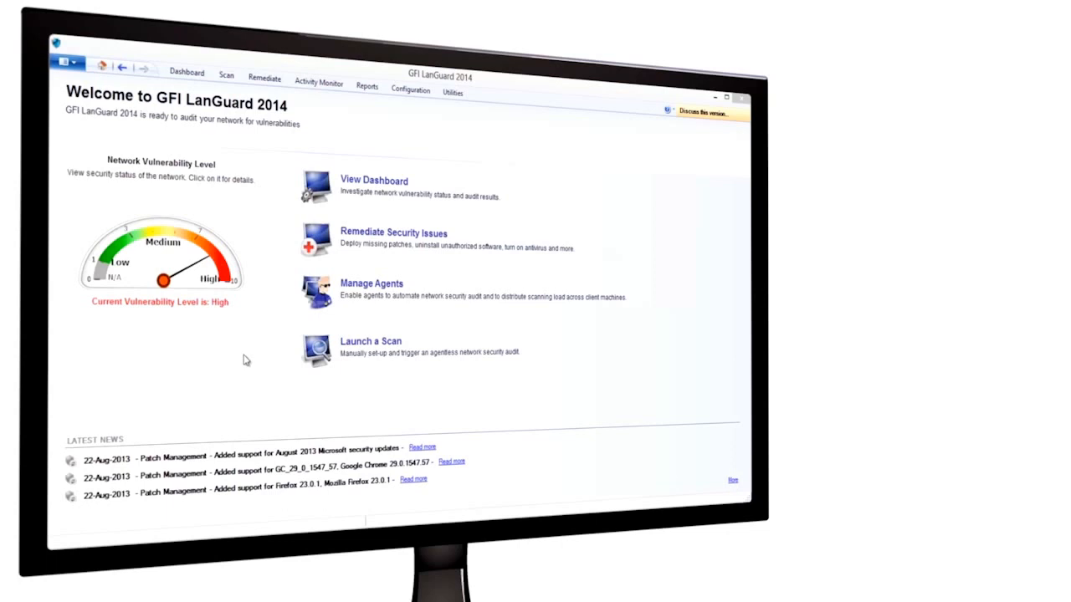
- Show the dashboard's Patches view listing 877 missing security updates across all 19 computers
left_click(373, 180)
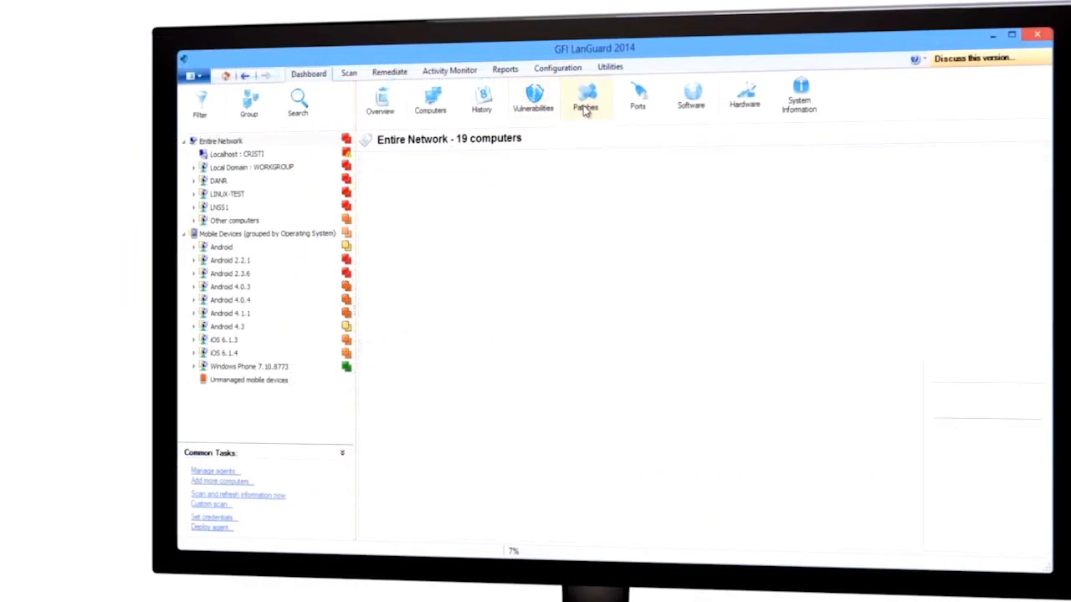
left_click(584, 99)
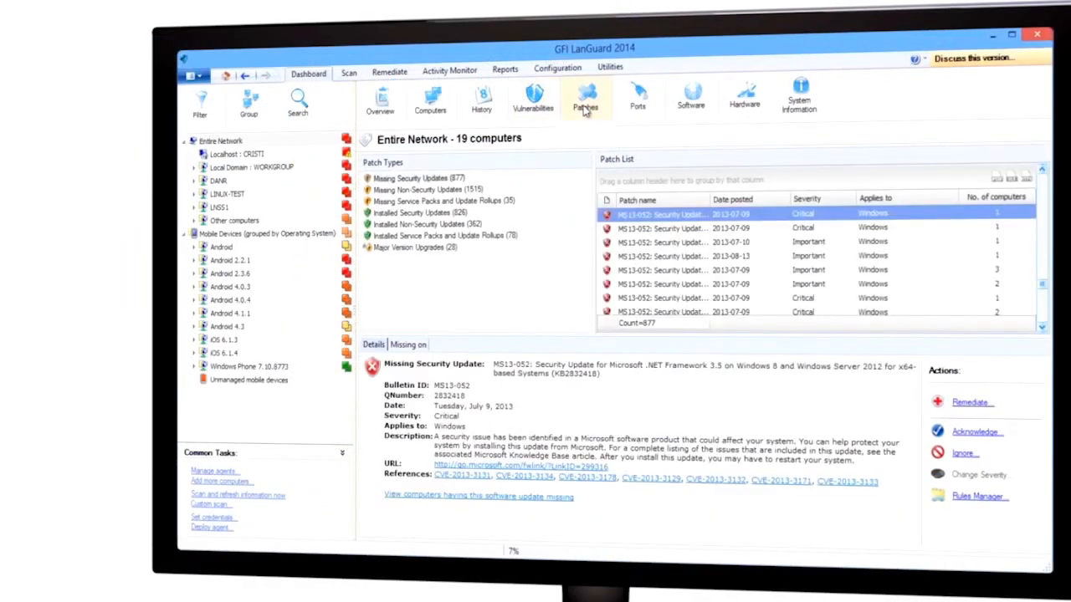